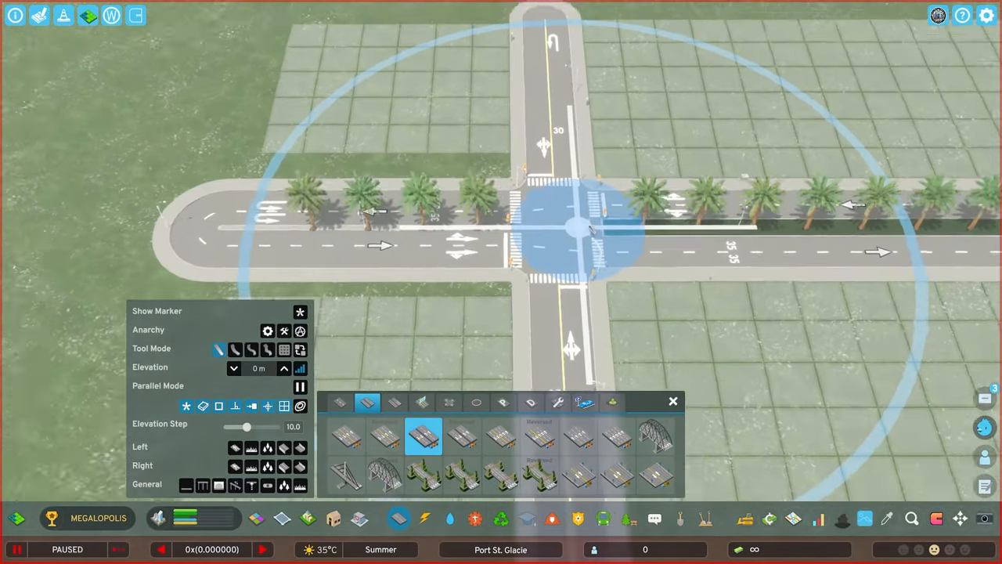
Close the road tool and bring up the Find It asset panel over downtown Dale Street
{"action": "left_click", "coordinate": [557, 403]}
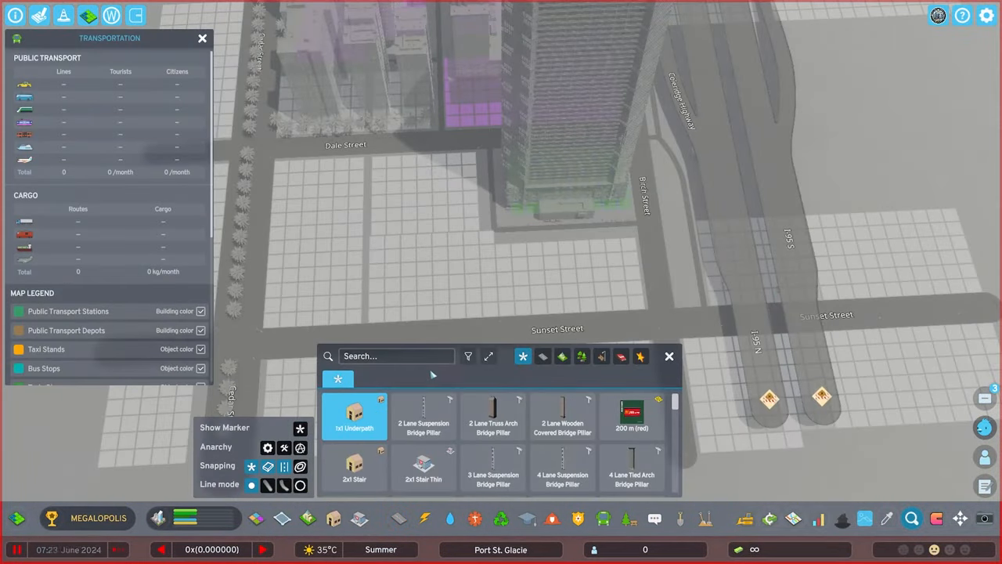
Search the asset catalogue for 5x5 assets
{"action": "type", "text": "5x5"}
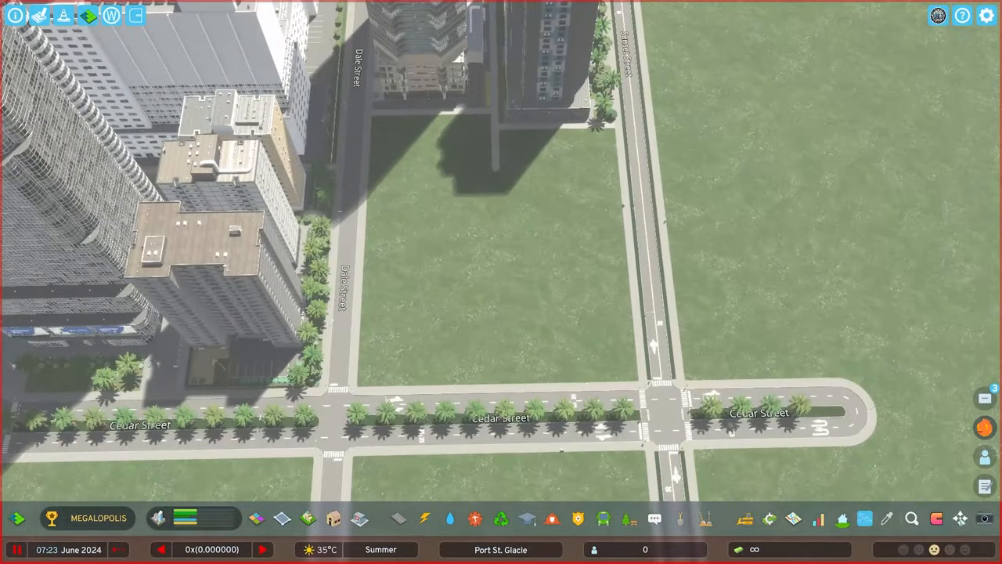
Pick a palm tree from the vegetation menu and plant it along the Sunset Street tower frontage
{"action": "left_click", "coordinate": [310, 517]}
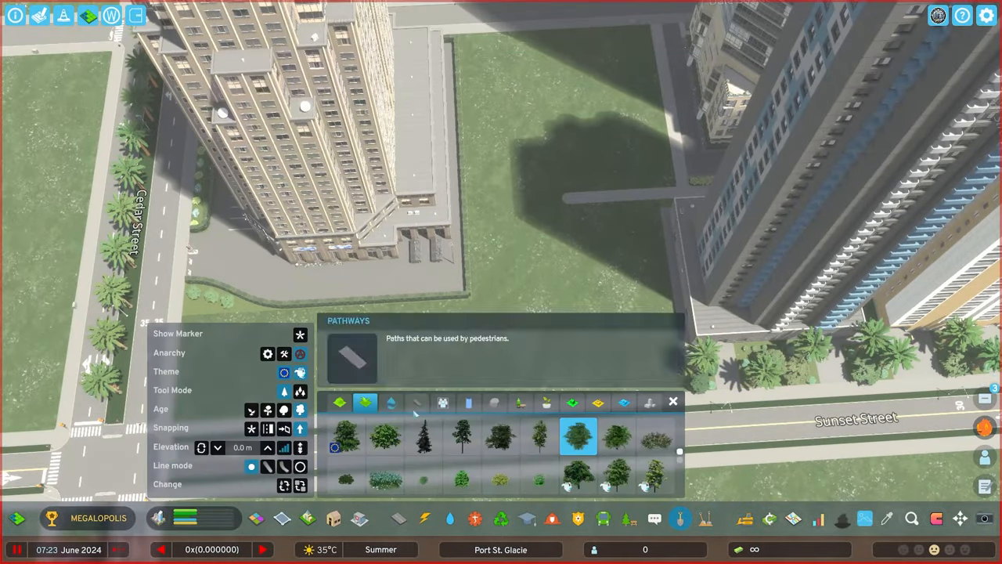
{"action": "left_click", "coordinate": [416, 403]}
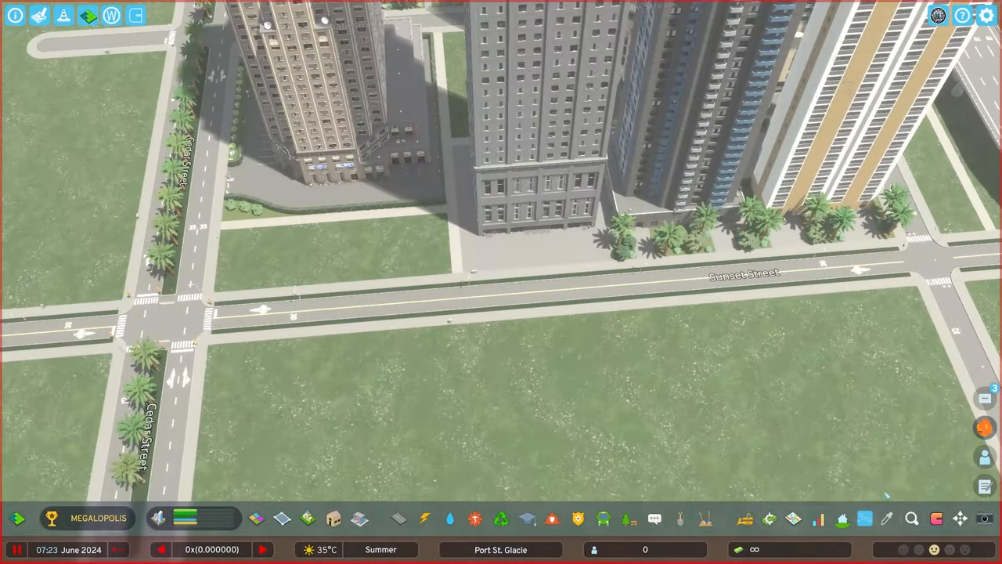
Reopen the Find It catalogue to list 2x2 NA Mixed Right row buildings
{"action": "left_click", "coordinate": [680, 519]}
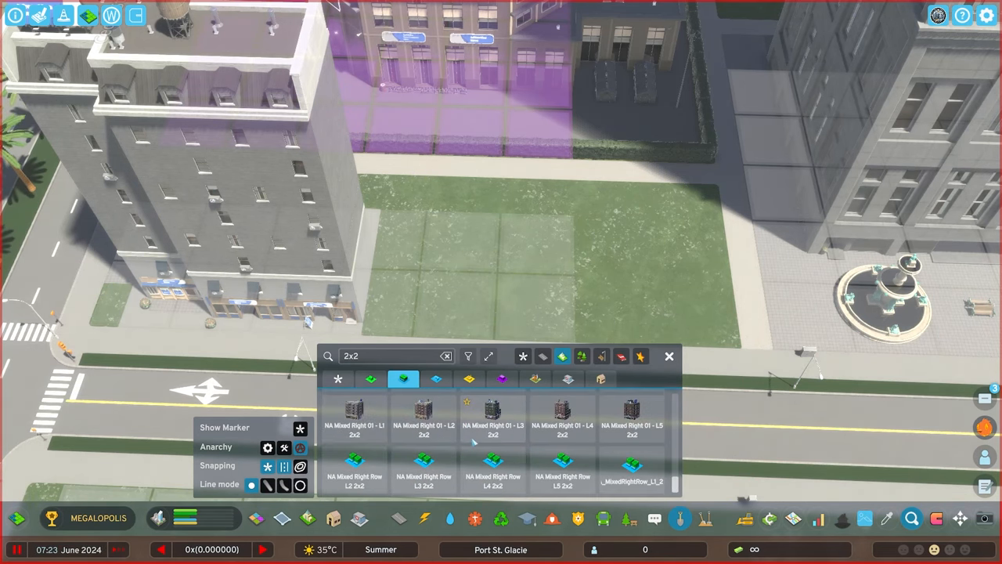
Search the catalogue by lot size (3x2, then 3x4) for a Residential Low Rent tower
{"action": "left_click", "coordinate": [563, 479]}
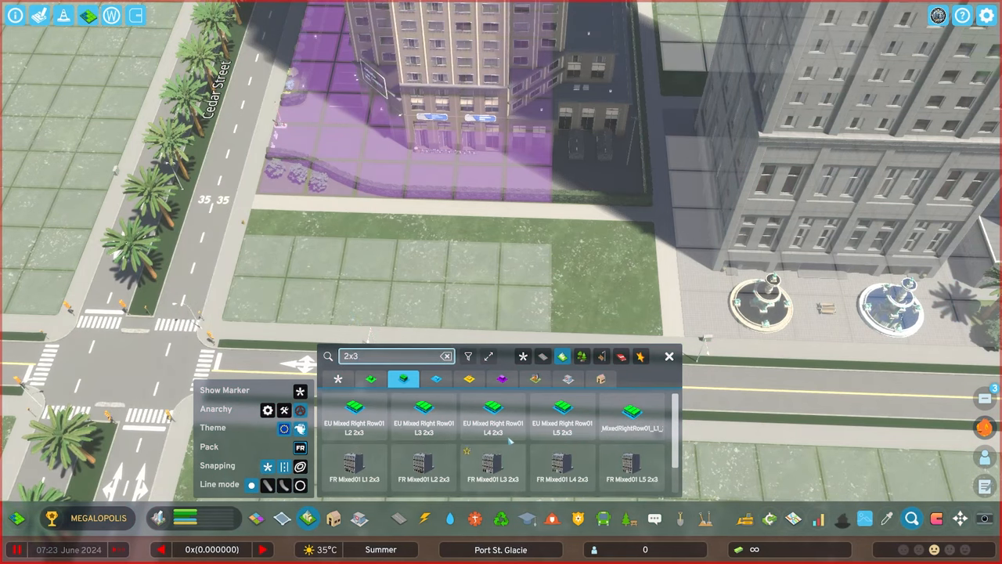
{"action": "type", "text": "3x2"}
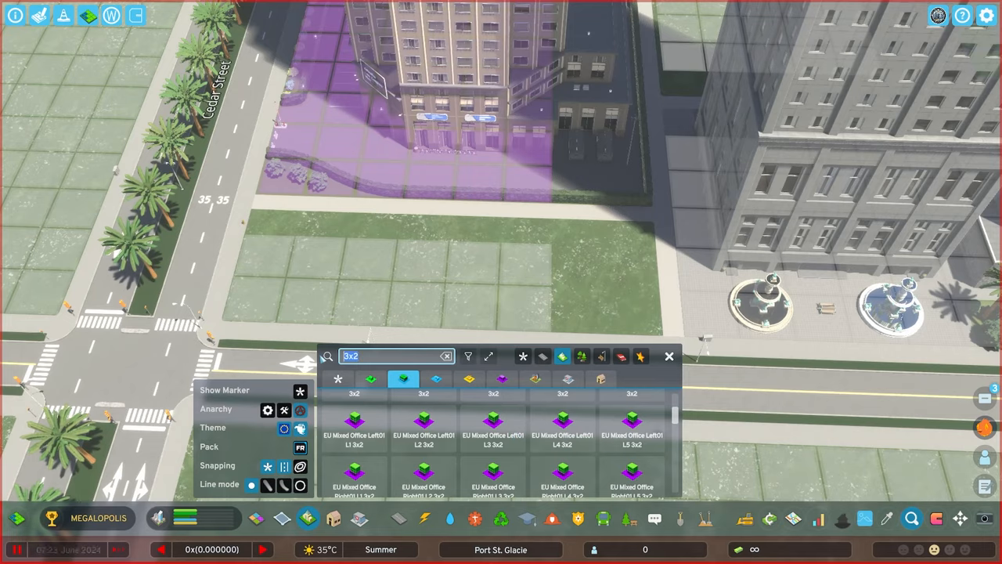
{"action": "type", "text": "3x4"}
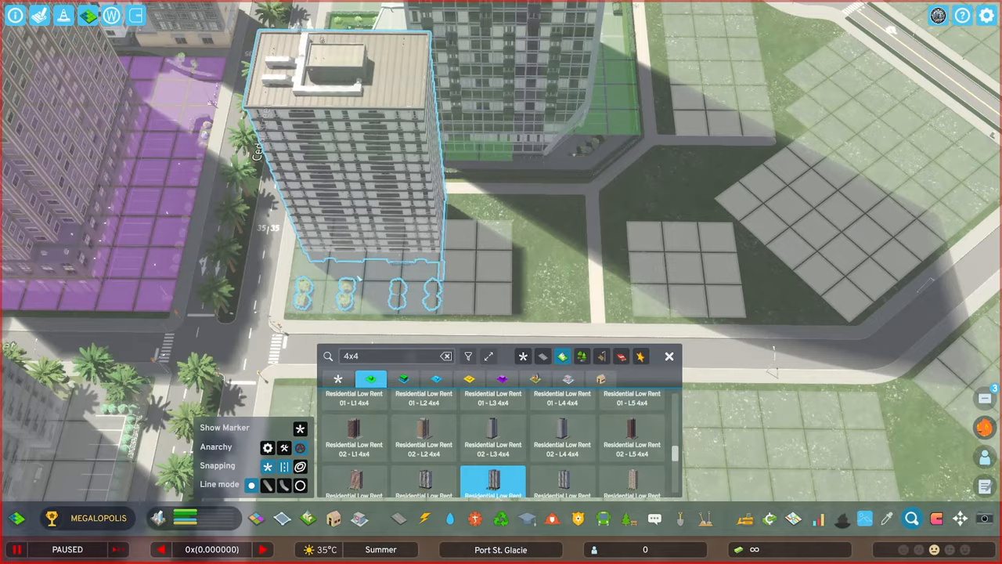
Choose the Crosswalk tool from Road Services for the Dale Street intersection
{"action": "left_click", "coordinate": [562, 451]}
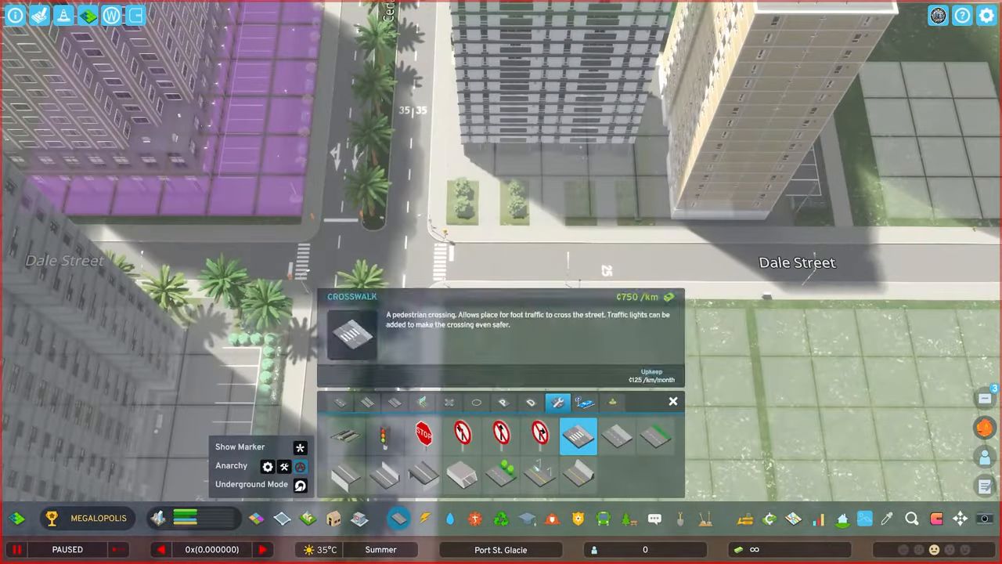
Leave the road tools and search the catalogue for 2x2 residential buildings at Hillside and Myrtle
{"action": "left_click", "coordinate": [672, 401]}
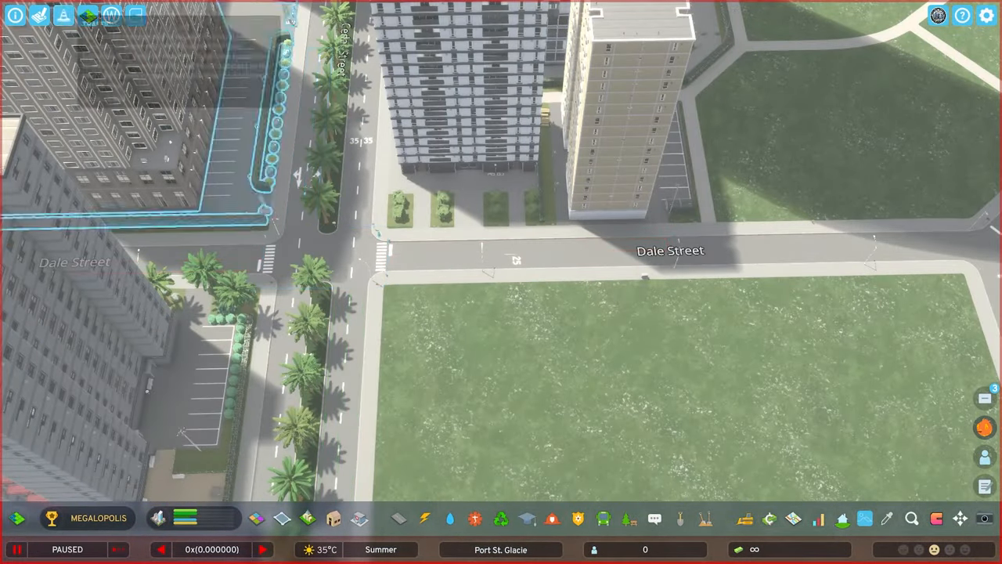
{"action": "left_click", "coordinate": [303, 516]}
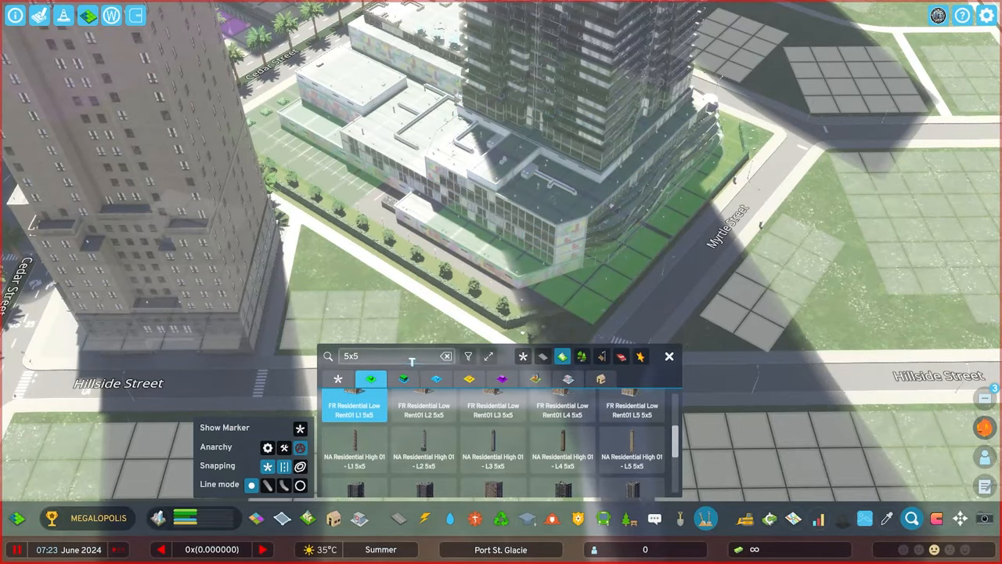
{"action": "type", "text": "2x2"}
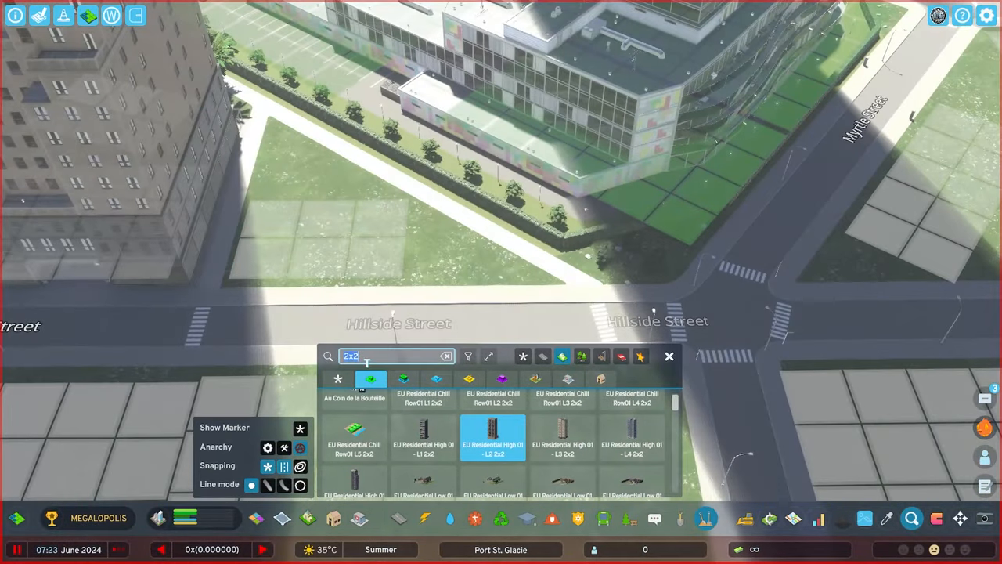